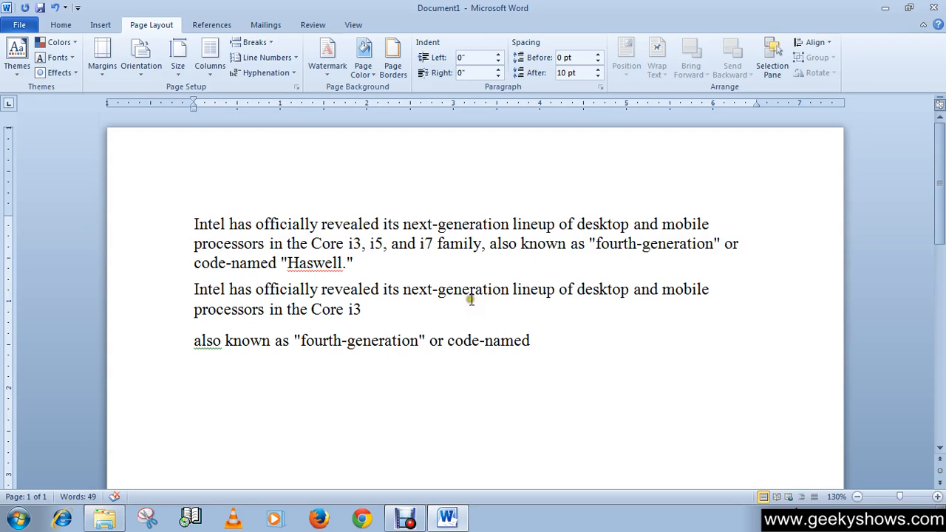
{"action": "mouse_move", "coordinate": [478, 358]}
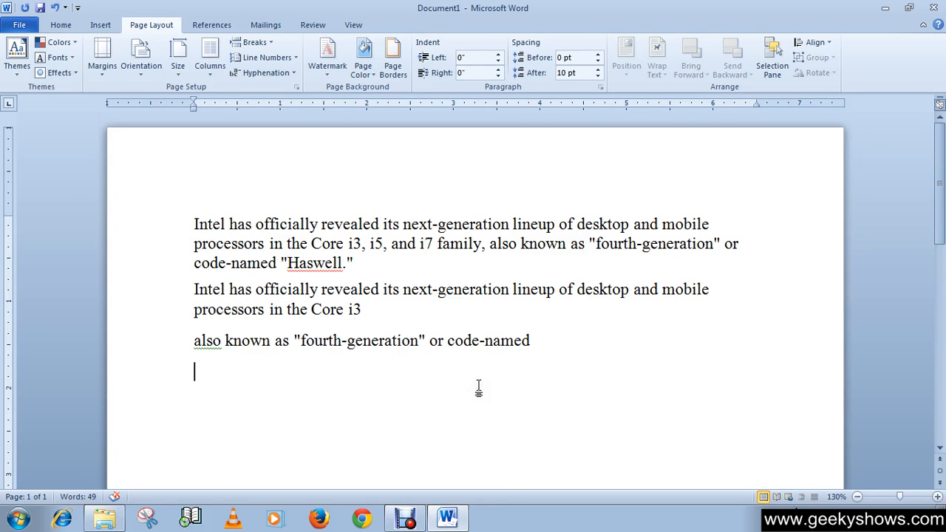
Select the second and third paragraphs and bring up the Home formatting commands
{"action": "left_click_drag", "start_coordinate": [300, 341], "coordinate": [530, 340]}
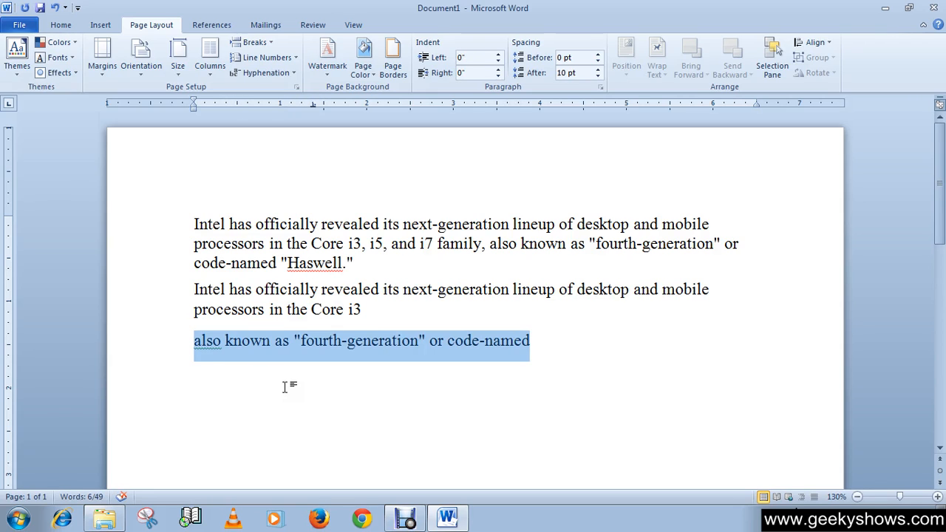
{"action": "mouse_move", "coordinate": [441, 390]}
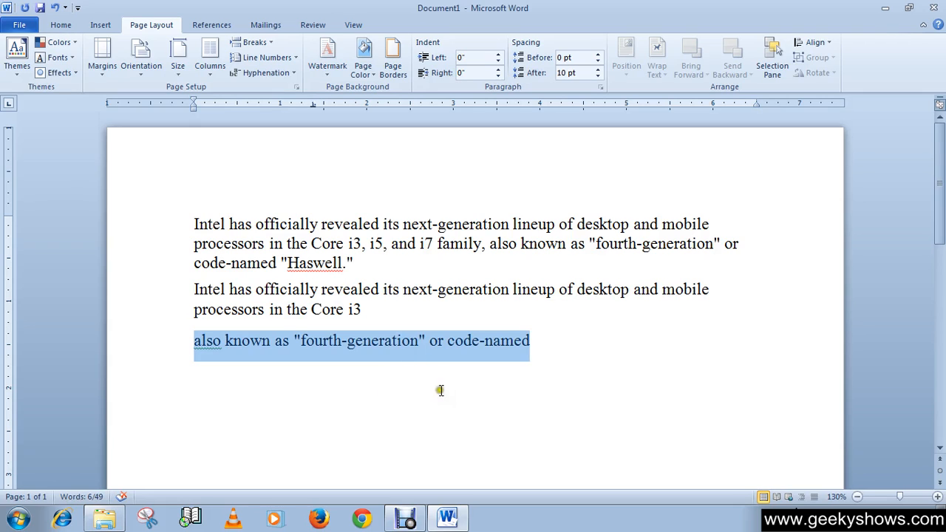
{"action": "mouse_move", "coordinate": [403, 393]}
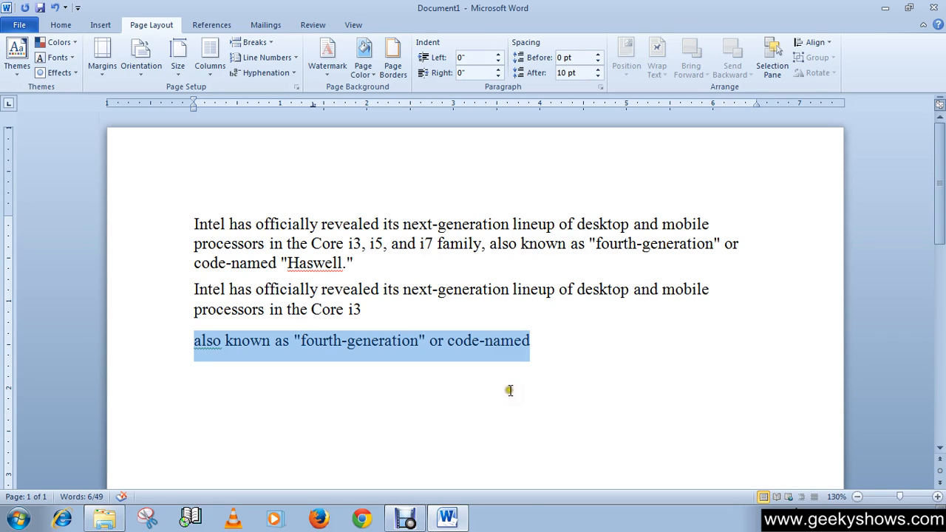
{"action": "left_click", "coordinate": [532, 341]}
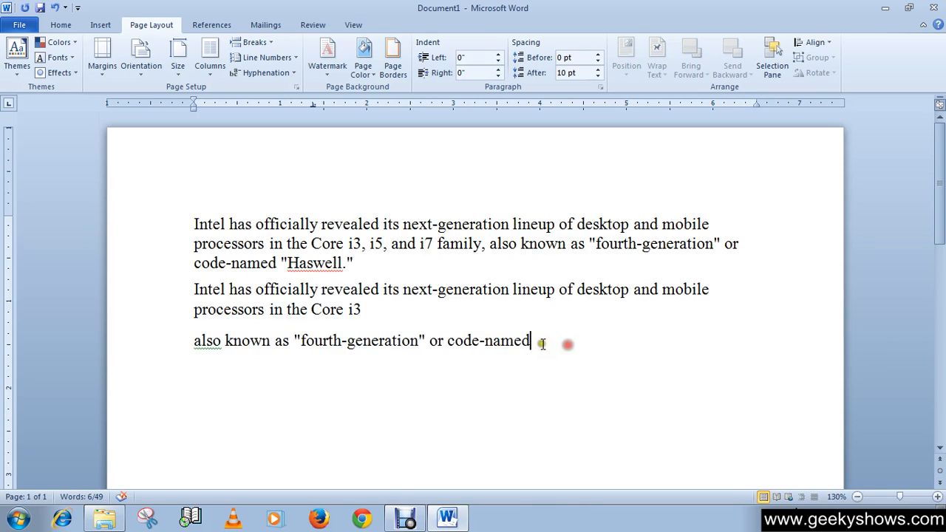
{"action": "left_click_drag", "start_coordinate": [530, 340], "coordinate": [194, 289]}
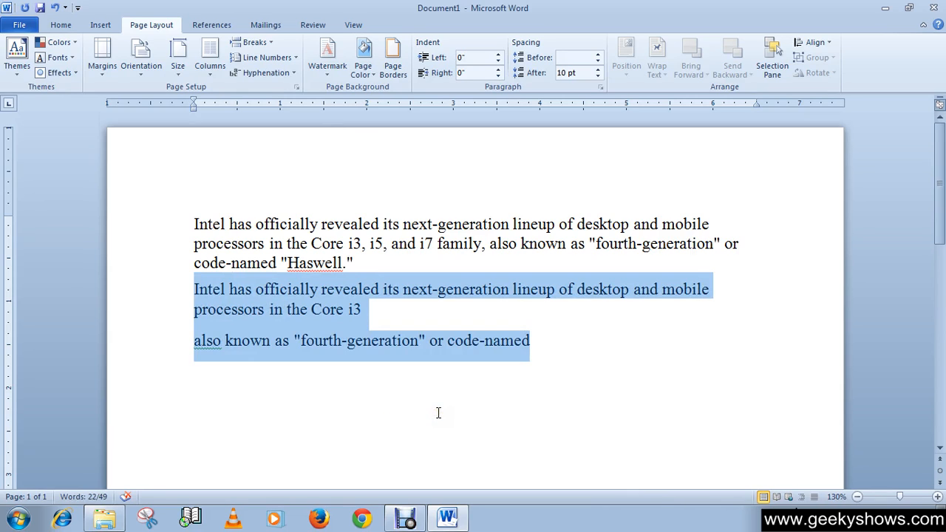
{"action": "mouse_move", "coordinate": [521, 434]}
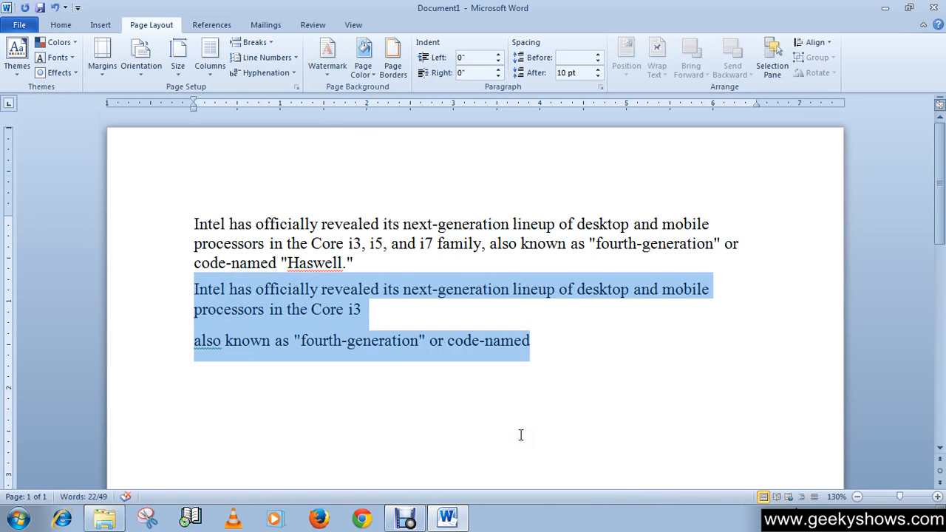
{"action": "mouse_move", "coordinate": [514, 438]}
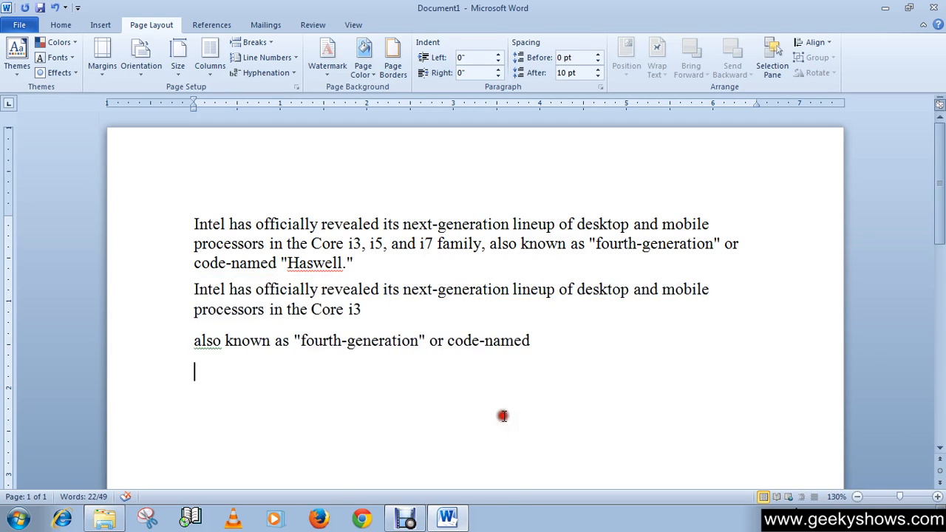
{"action": "left_click", "coordinate": [61, 24]}
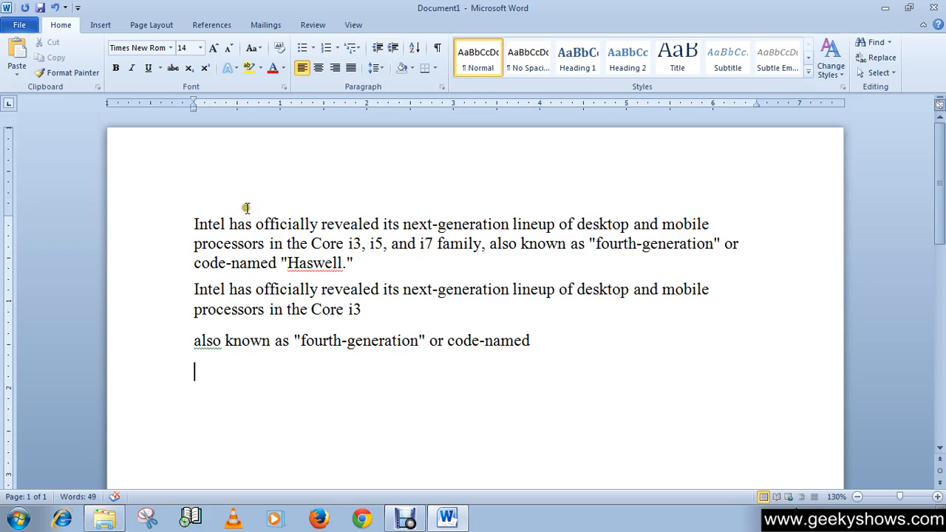
{"action": "mouse_move", "coordinate": [254, 214]}
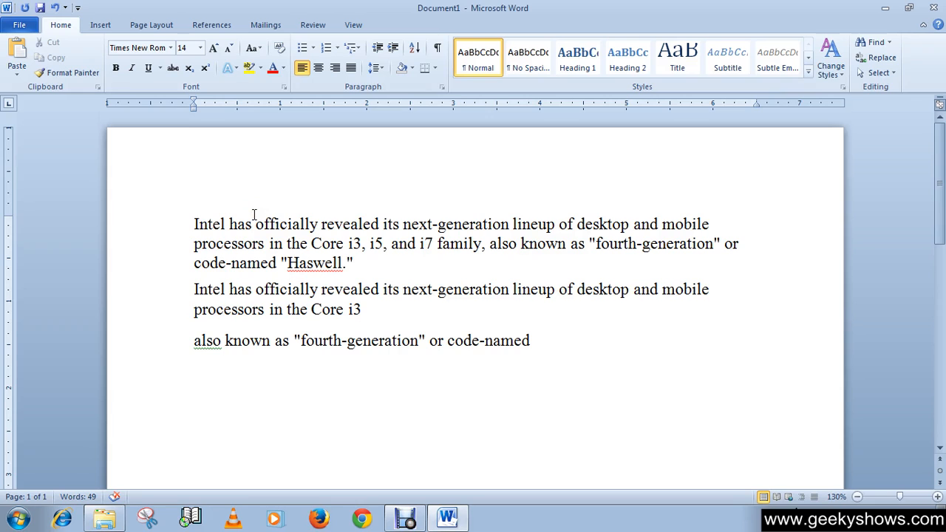
{"action": "mouse_move", "coordinate": [426, 298]}
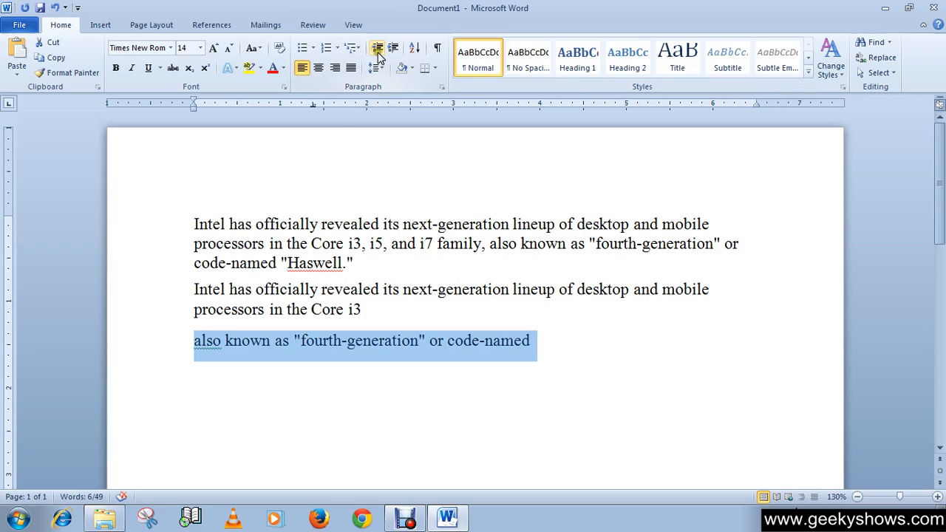
{"action": "mouse_move", "coordinate": [393, 47]}
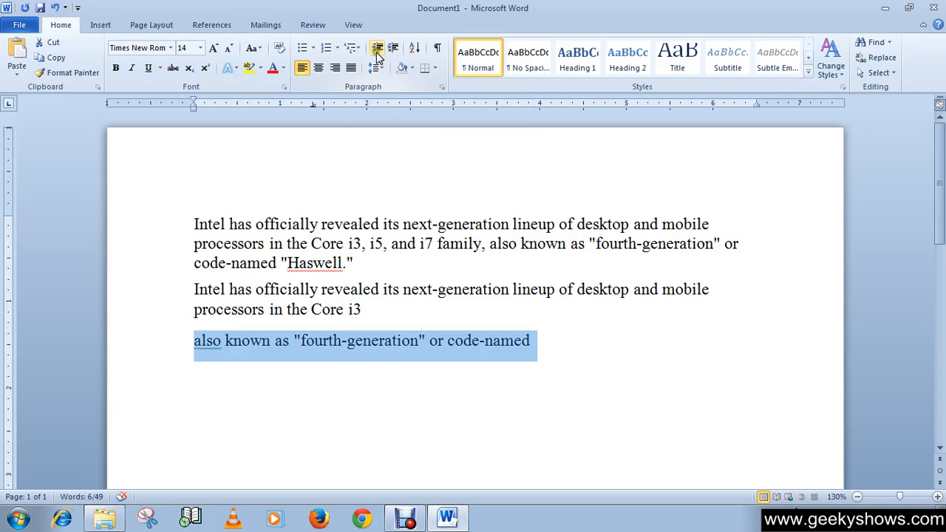
{"action": "mouse_move", "coordinate": [377, 48]}
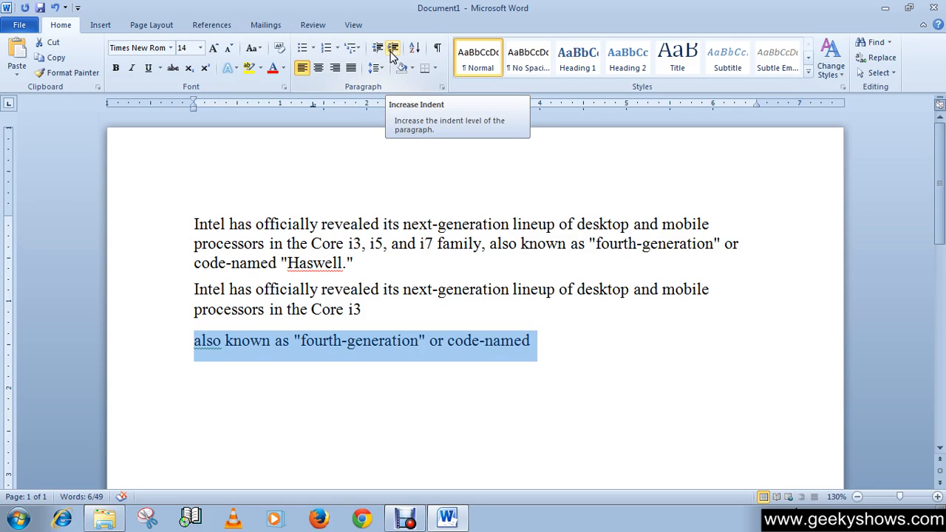
Indent the third paragraph twice, returning it to the margin each time
{"action": "left_click", "coordinate": [392, 48]}
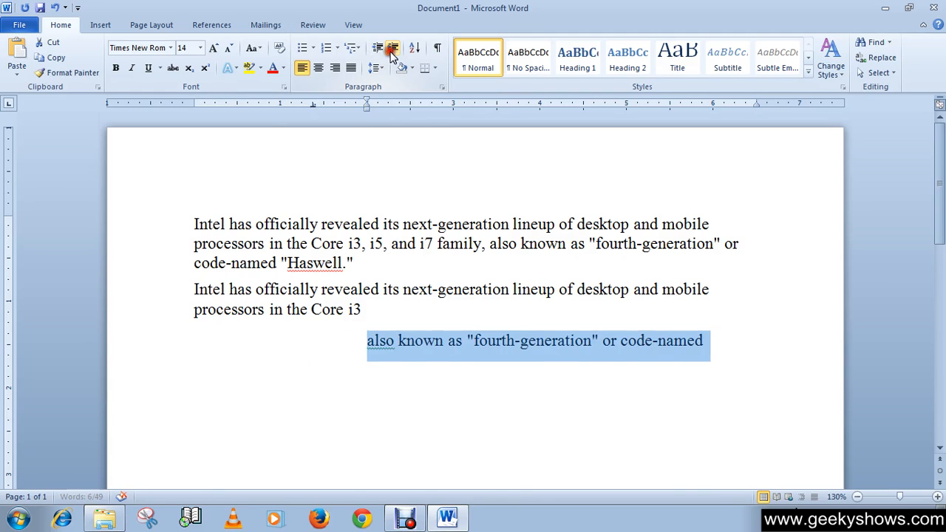
{"action": "left_click", "coordinate": [392, 47]}
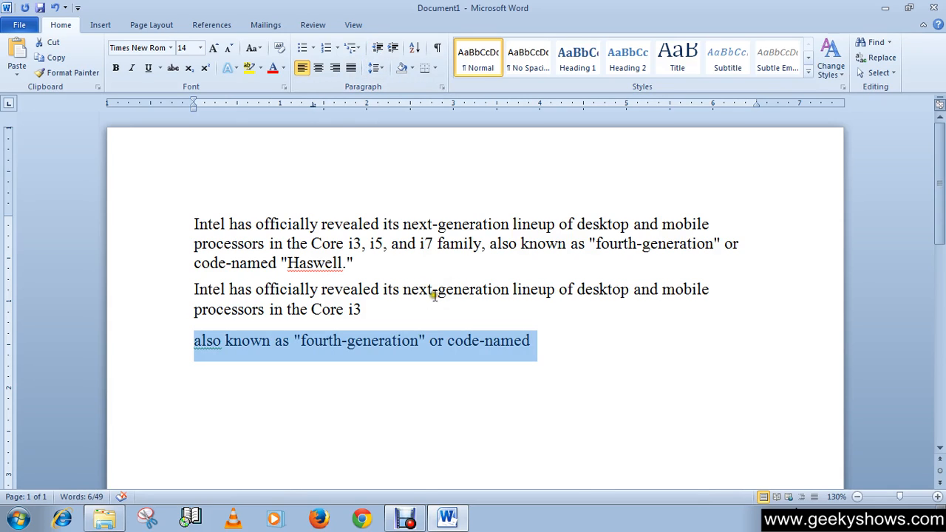
{"action": "left_click", "coordinate": [439, 351]}
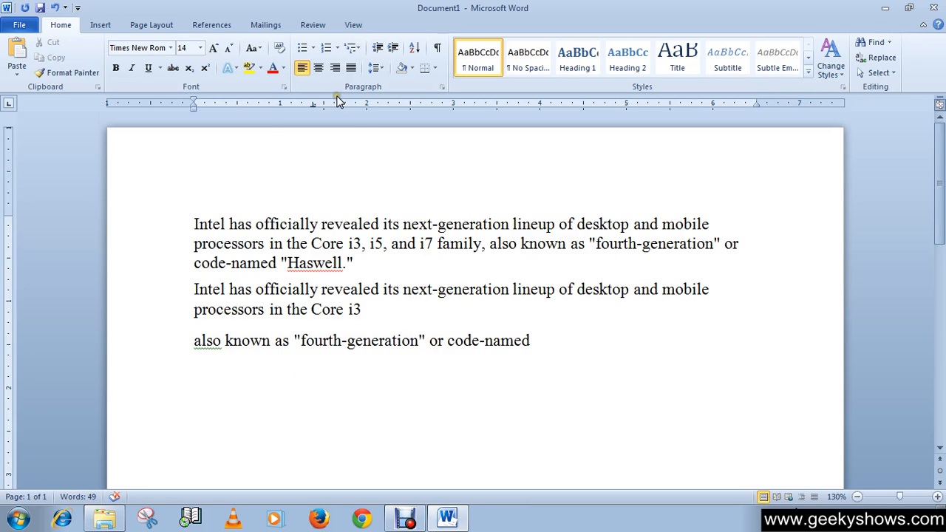
{"action": "left_click", "coordinate": [393, 48]}
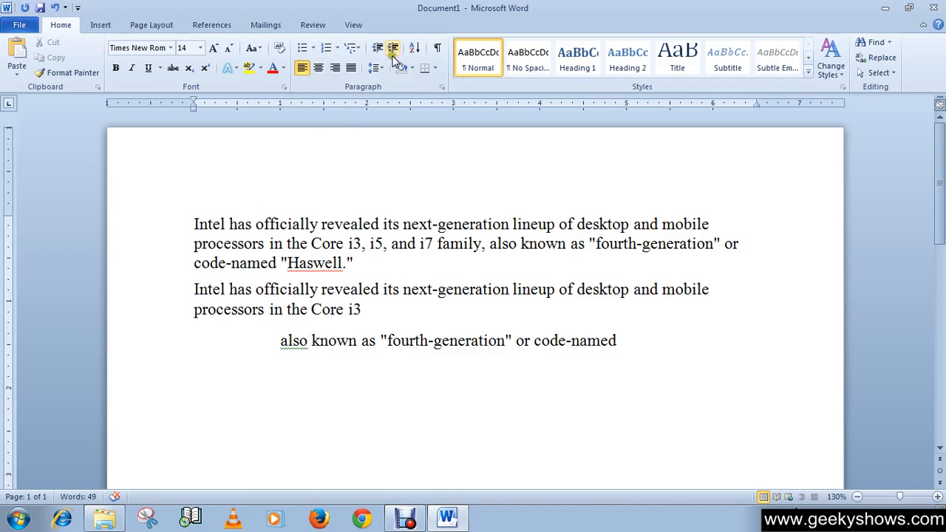
{"action": "left_click", "coordinate": [392, 48]}
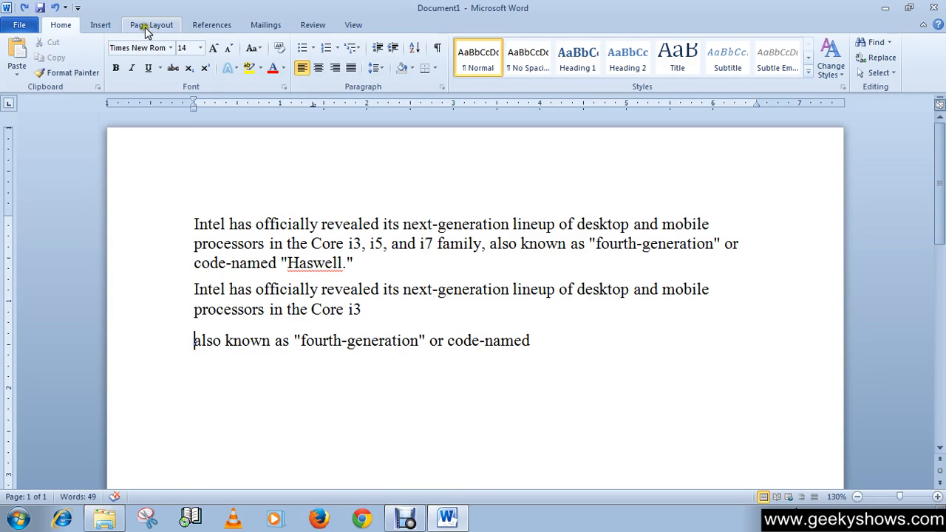
{"action": "mouse_move", "coordinate": [163, 29]}
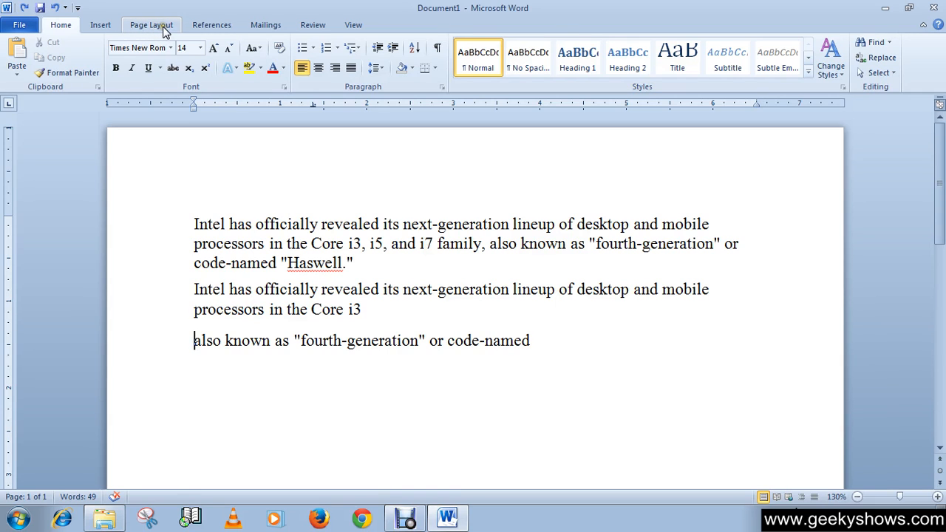
{"action": "left_click", "coordinate": [150, 24]}
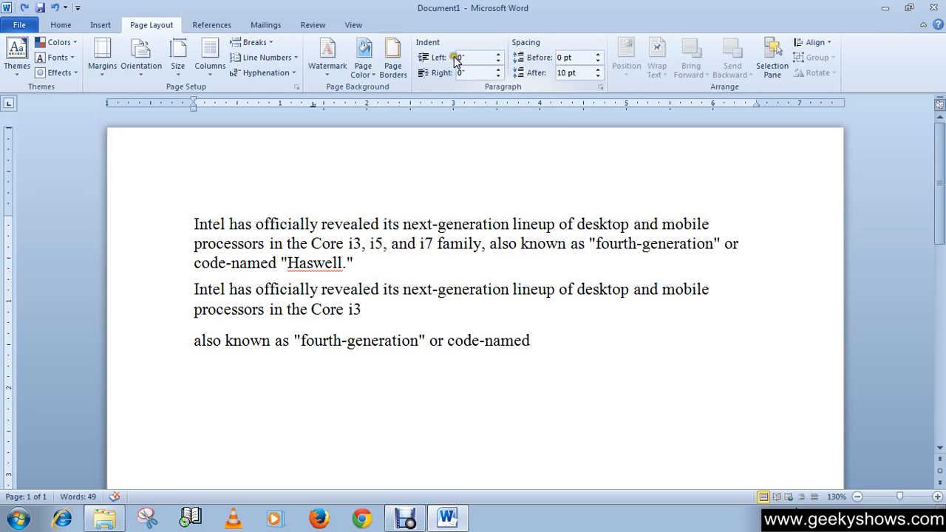
{"action": "left_click", "coordinate": [194, 341]}
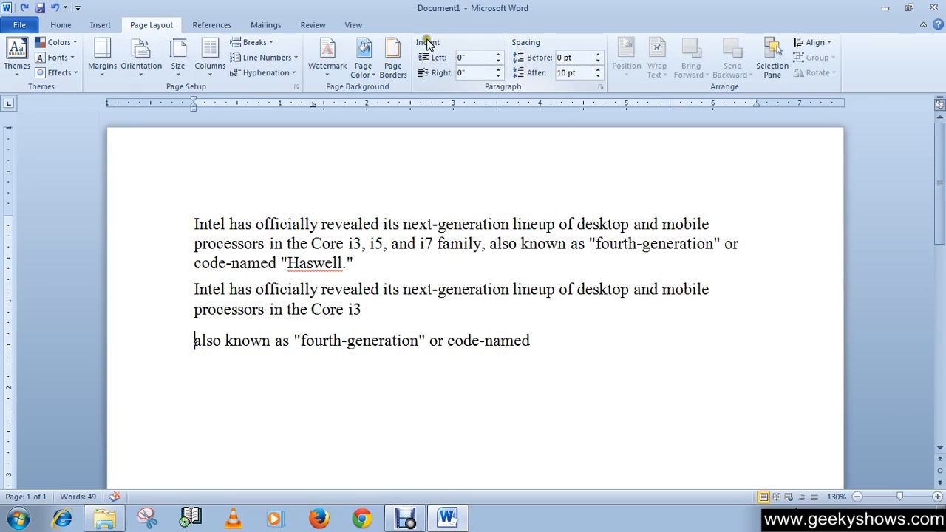
{"action": "mouse_move", "coordinate": [428, 46]}
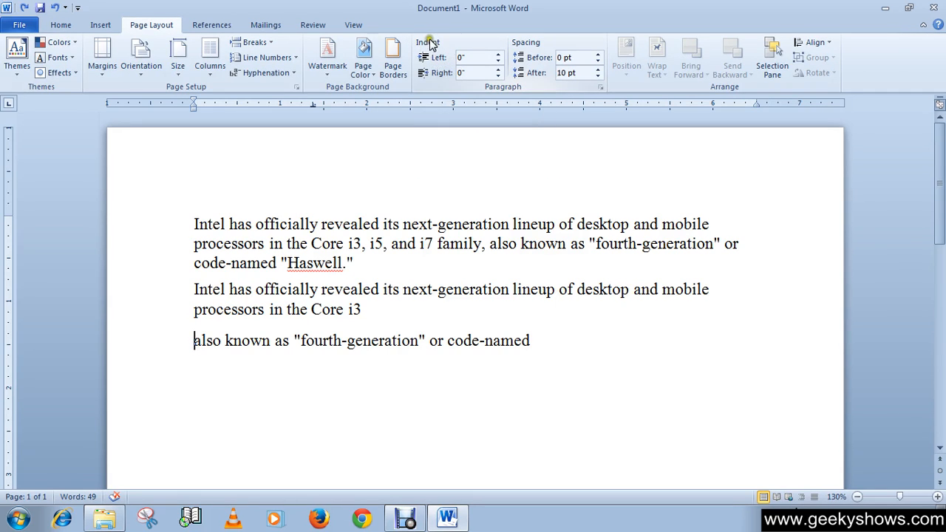
{"action": "mouse_move", "coordinate": [458, 57]}
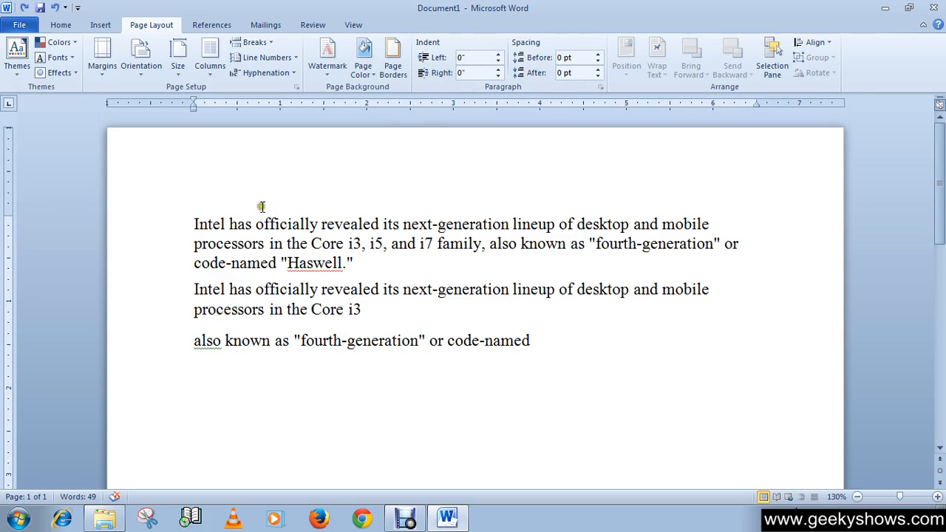
{"action": "mouse_move", "coordinate": [275, 228]}
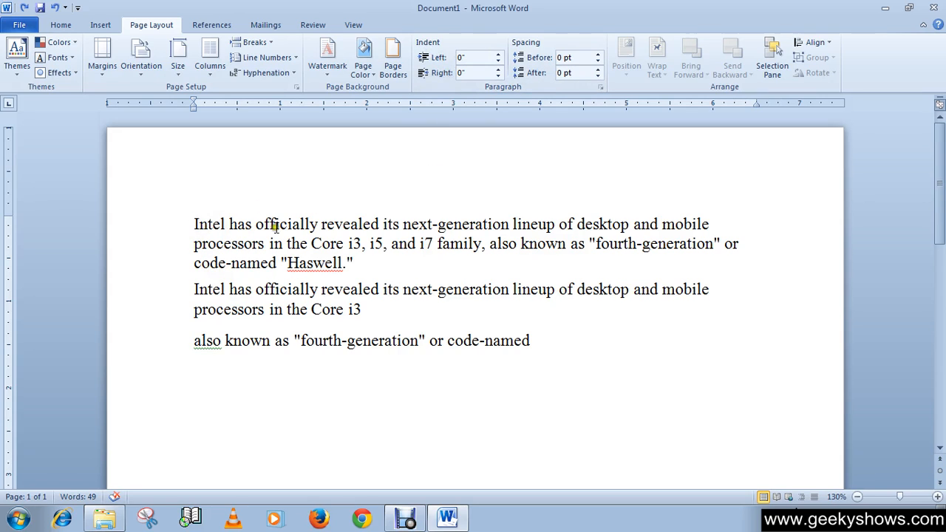
{"action": "mouse_move", "coordinate": [347, 255]}
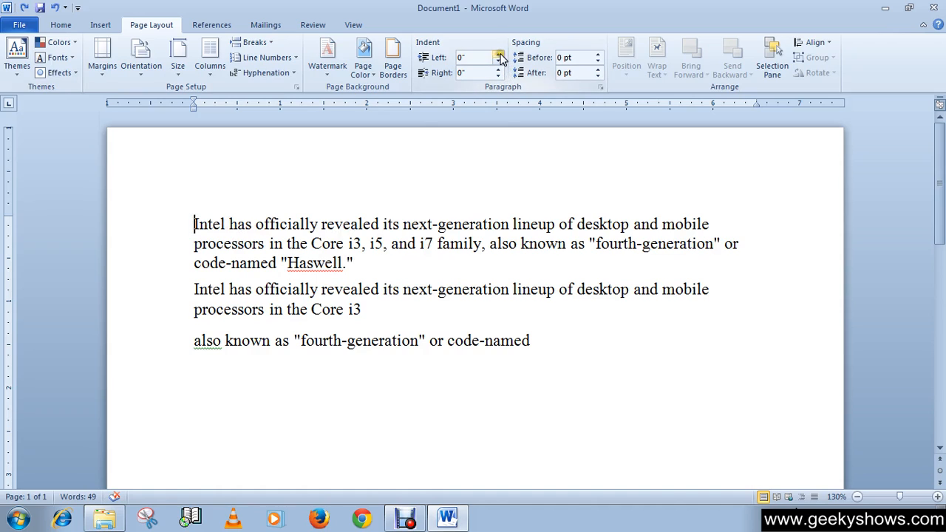
{"action": "mouse_move", "coordinate": [477, 57]}
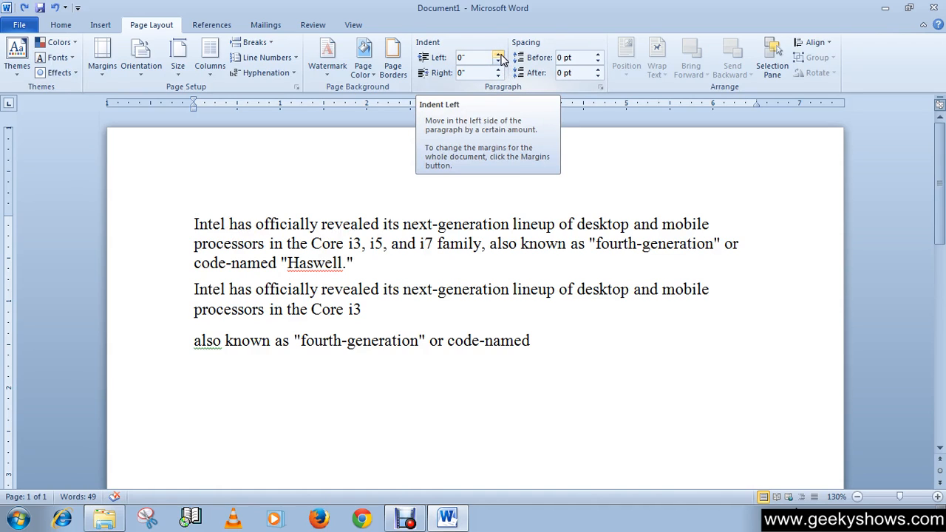
{"action": "mouse_move", "coordinate": [501, 60]}
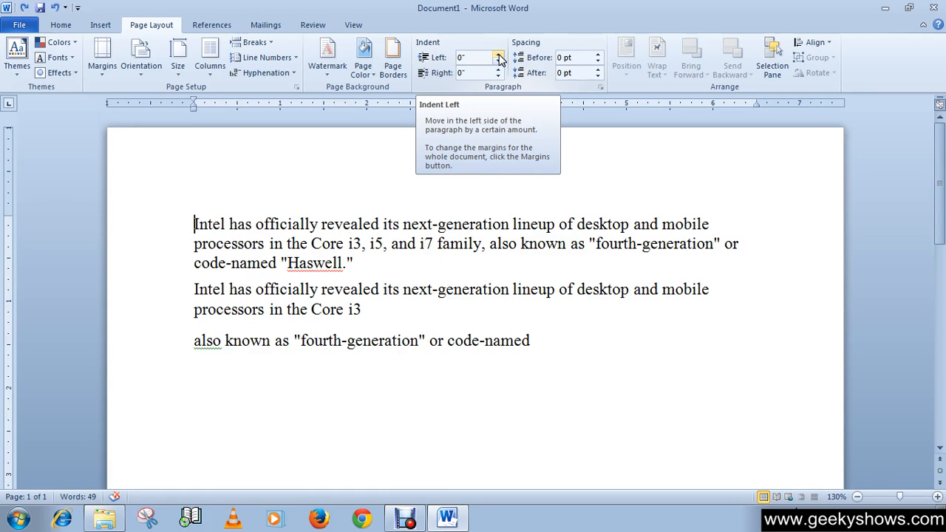
{"action": "left_click", "coordinate": [500, 53]}
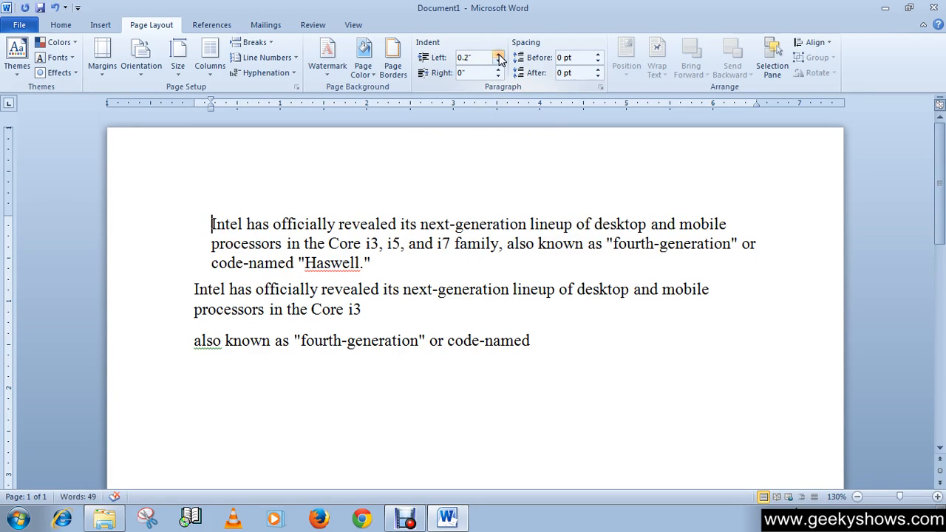
{"action": "left_click", "coordinate": [499, 53]}
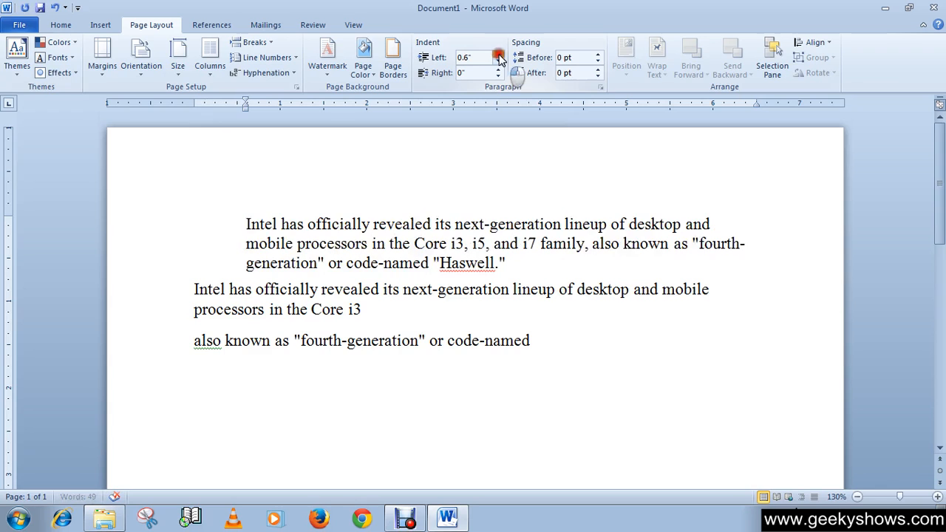
{"action": "left_click", "coordinate": [499, 54]}
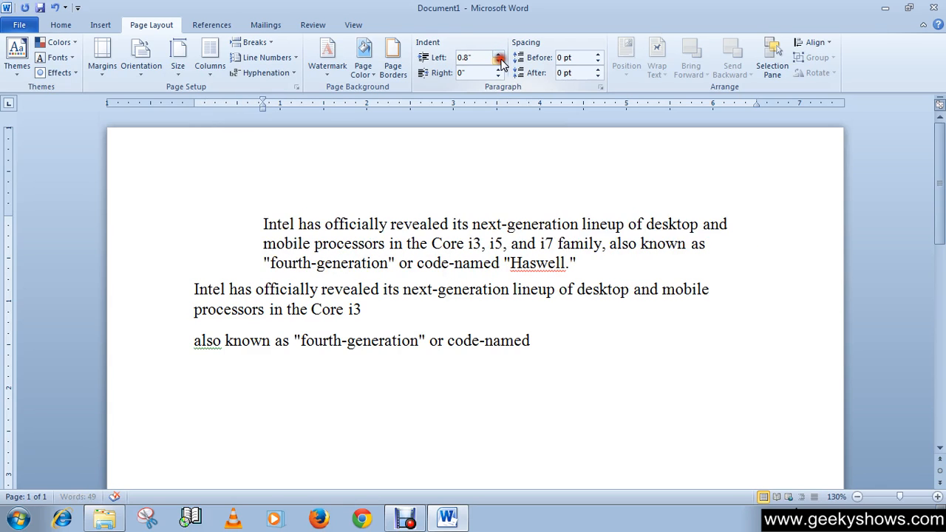
{"action": "left_click", "coordinate": [500, 62]}
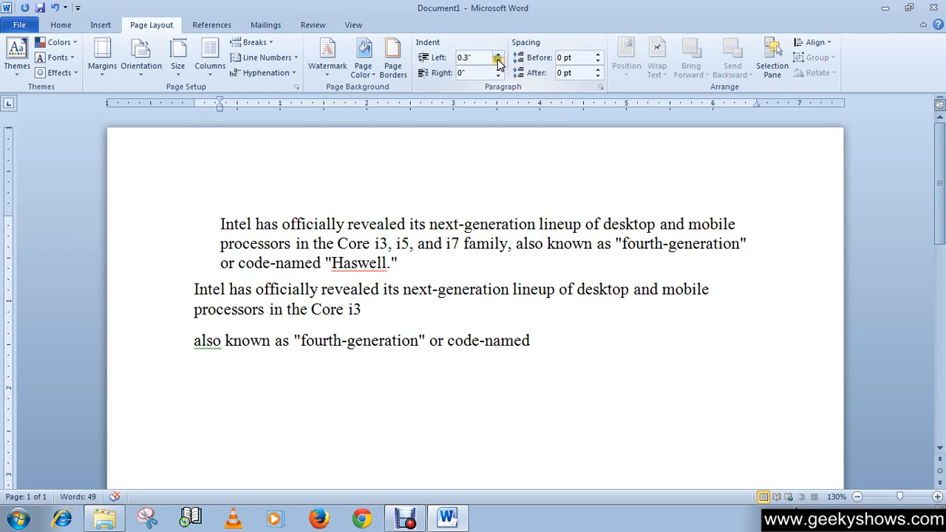
{"action": "left_click", "coordinate": [497, 61]}
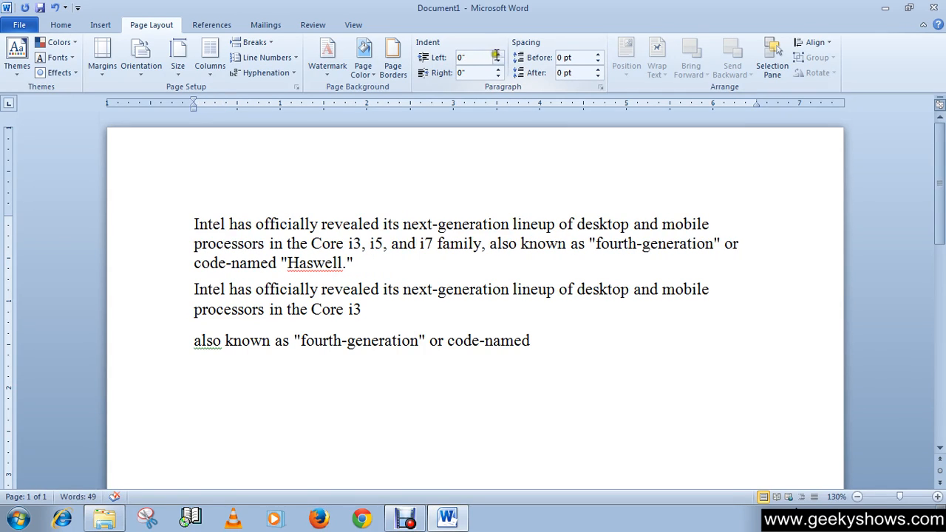
{"action": "left_click", "coordinate": [475, 57]}
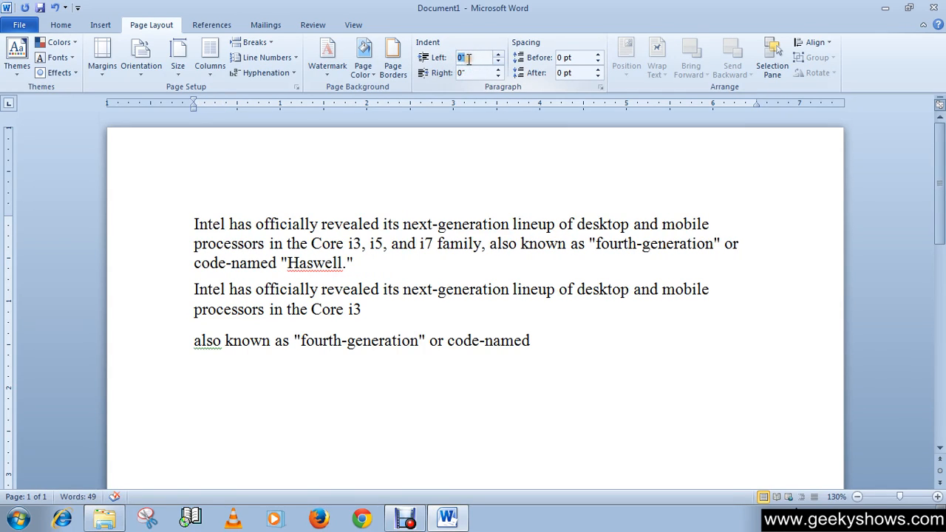
{"action": "type", "text": "6"}
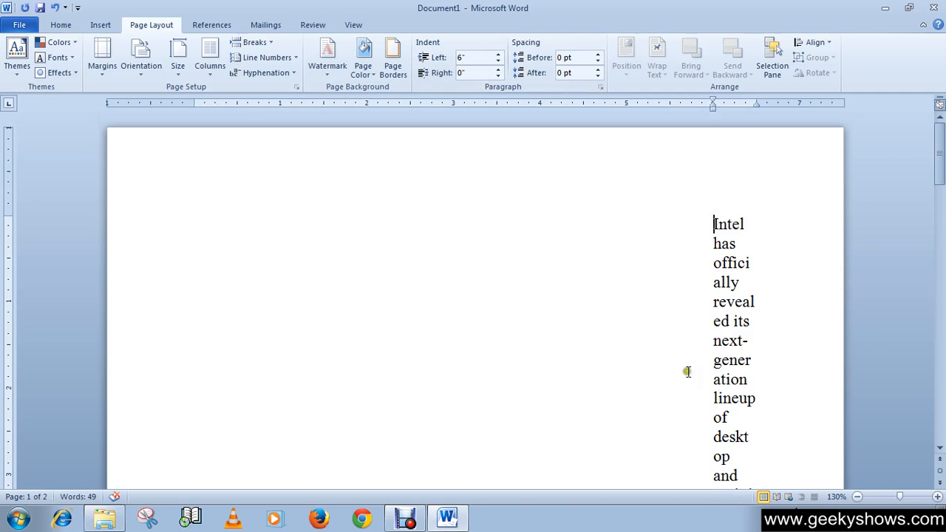
{"action": "scroll", "scroll_direction": "down", "scroll_amount": 3}
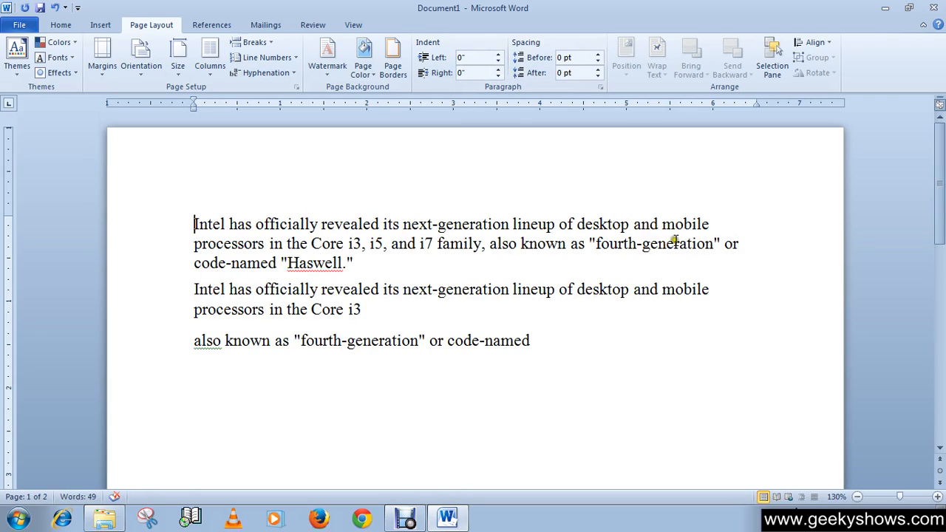
{"action": "left_click", "coordinate": [498, 68]}
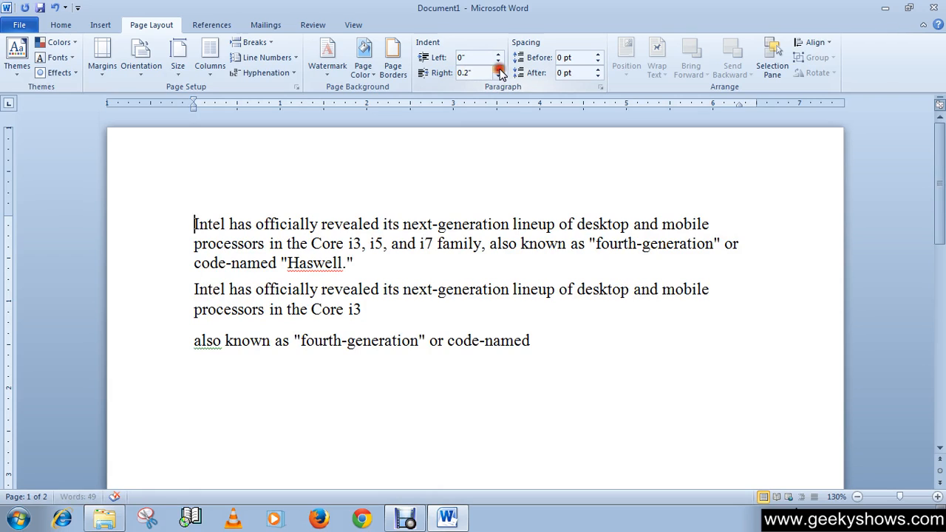
{"action": "left_click", "coordinate": [498, 68]}
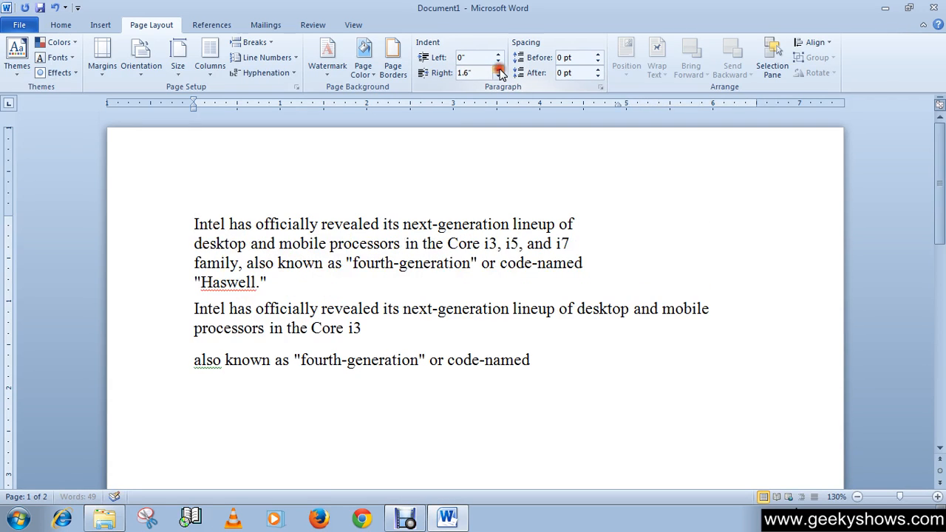
{"action": "left_click", "coordinate": [498, 68]}
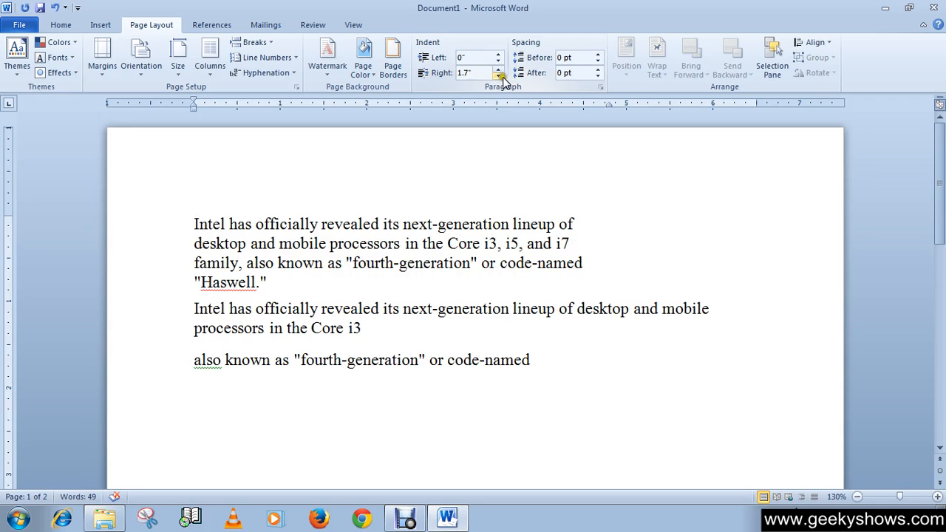
{"action": "left_click", "coordinate": [499, 77]}
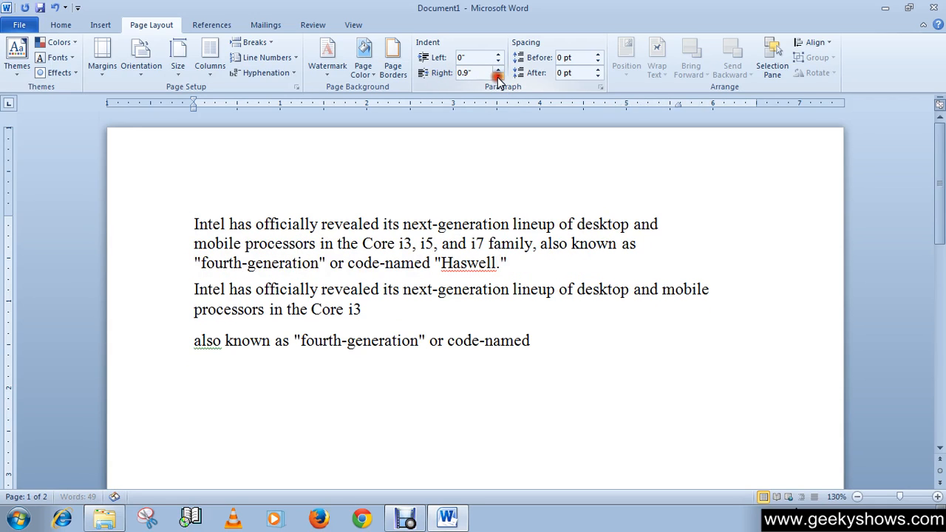
{"action": "left_click", "coordinate": [498, 77]}
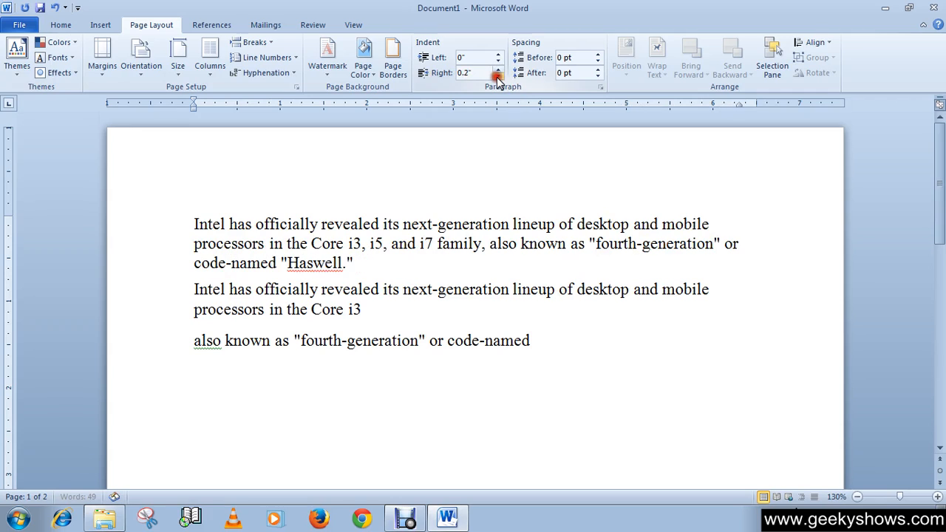
{"action": "left_click", "coordinate": [498, 77]}
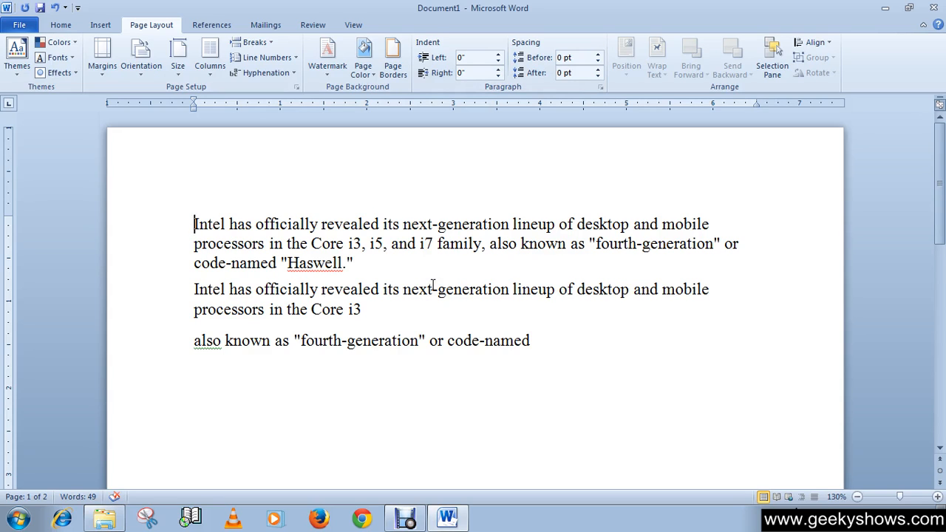
{"action": "mouse_move", "coordinate": [413, 335]}
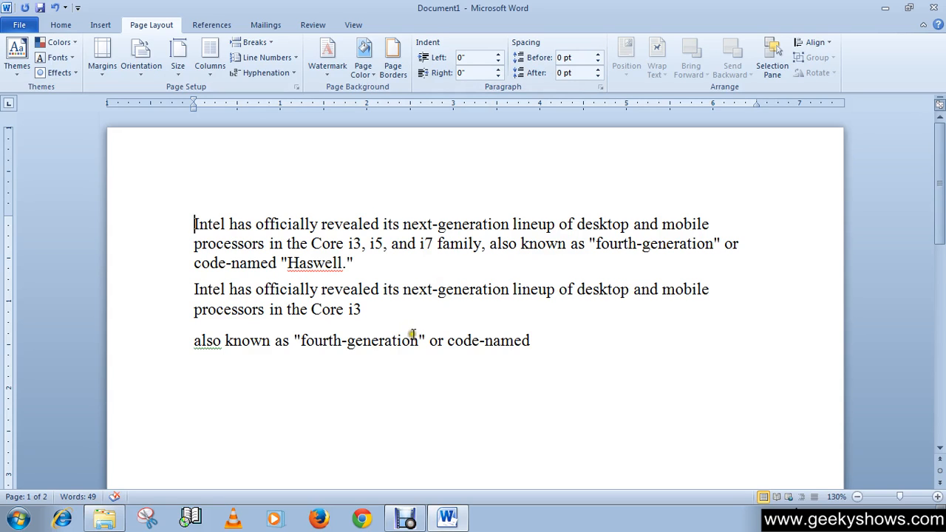
{"action": "mouse_move", "coordinate": [379, 323]}
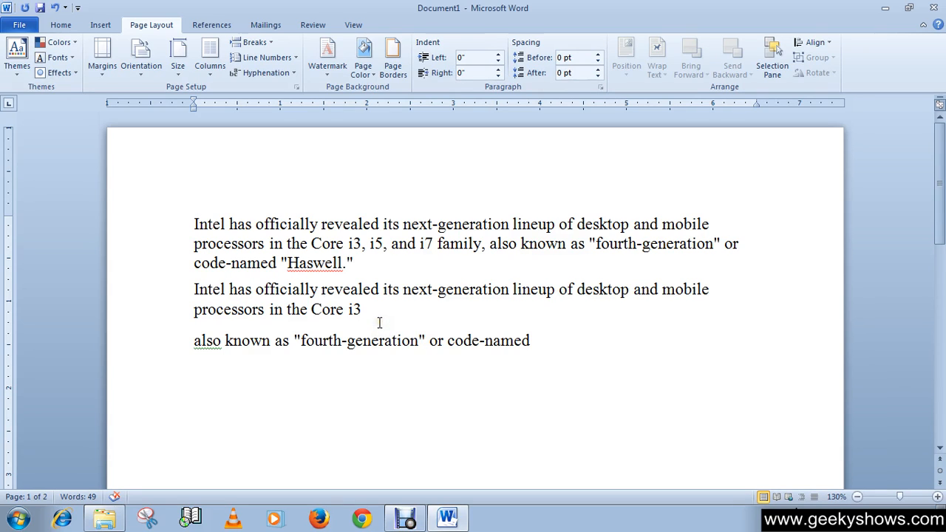